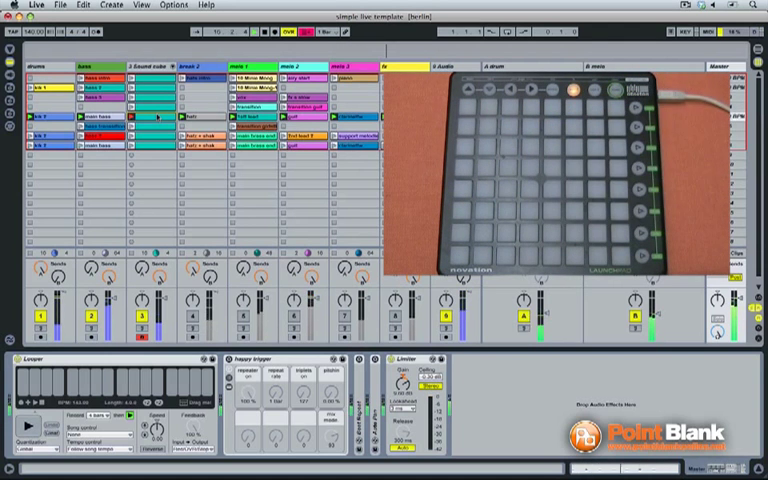
Step: Undo the most recent change to the Live set with Cmd+Z
{"action": "key", "text": "cmd+z"}
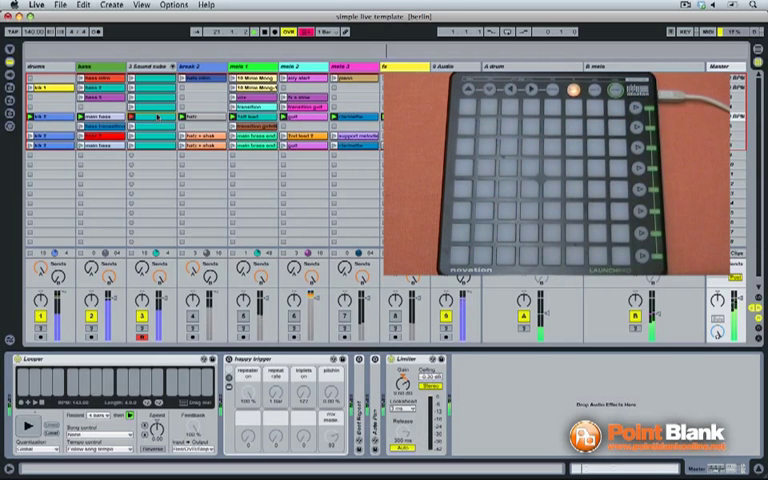
{"action": "key", "text": "cmd+z"}
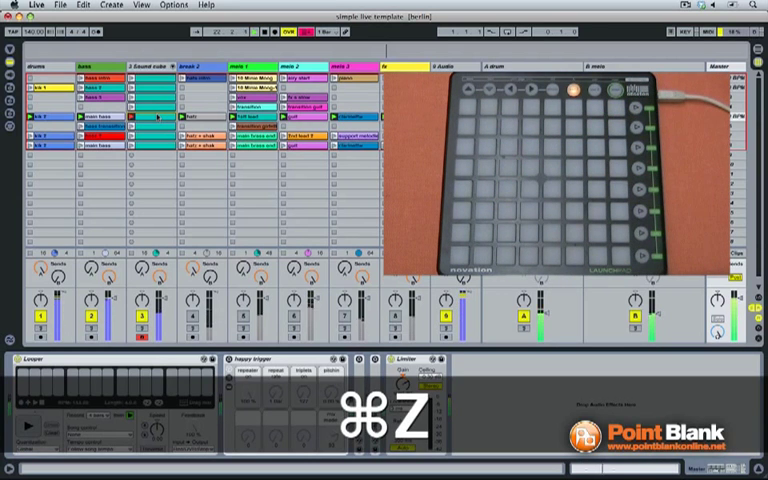